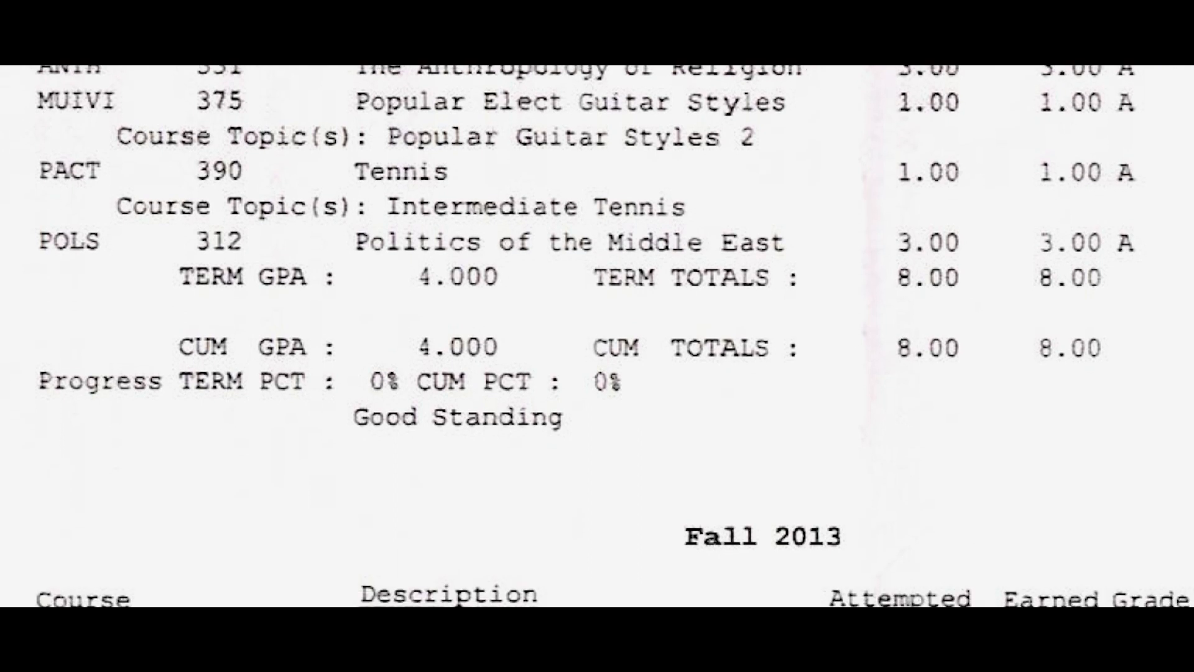
scroll("down", 3)
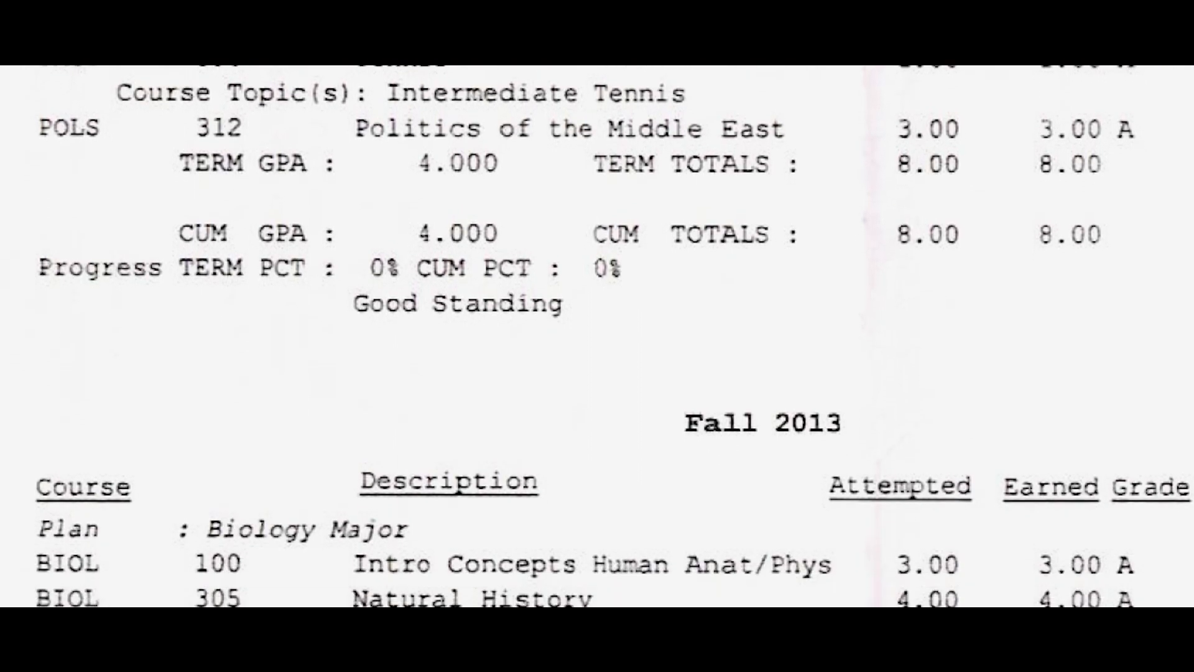
scroll("down", 3)
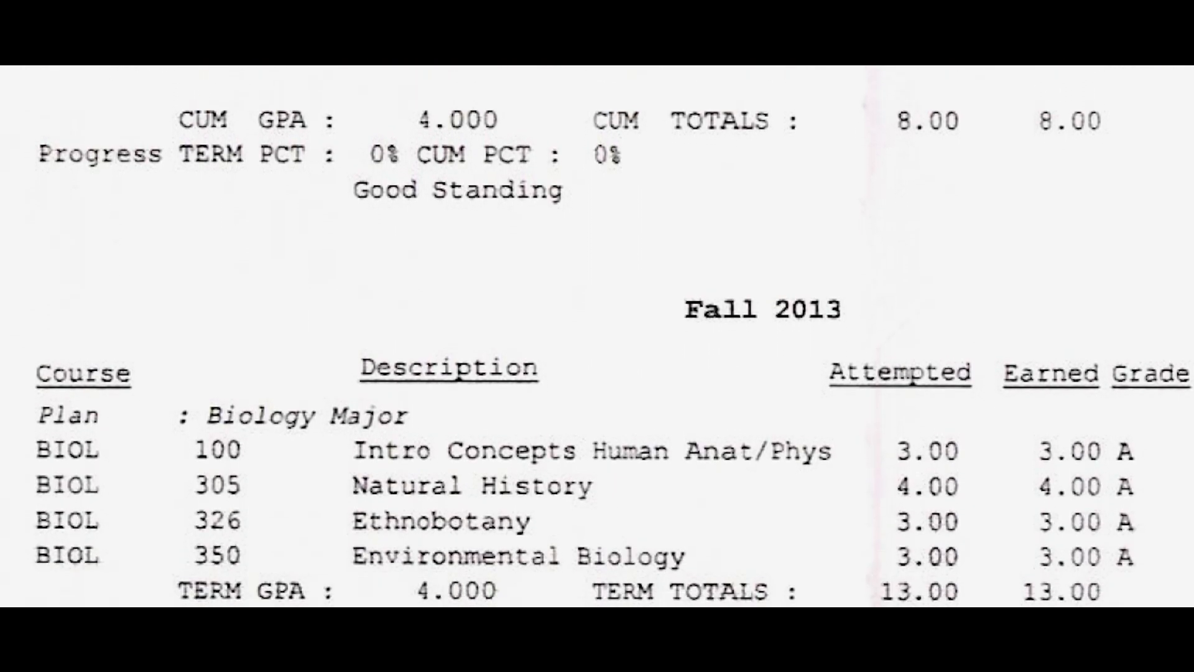
scroll("down", 3)
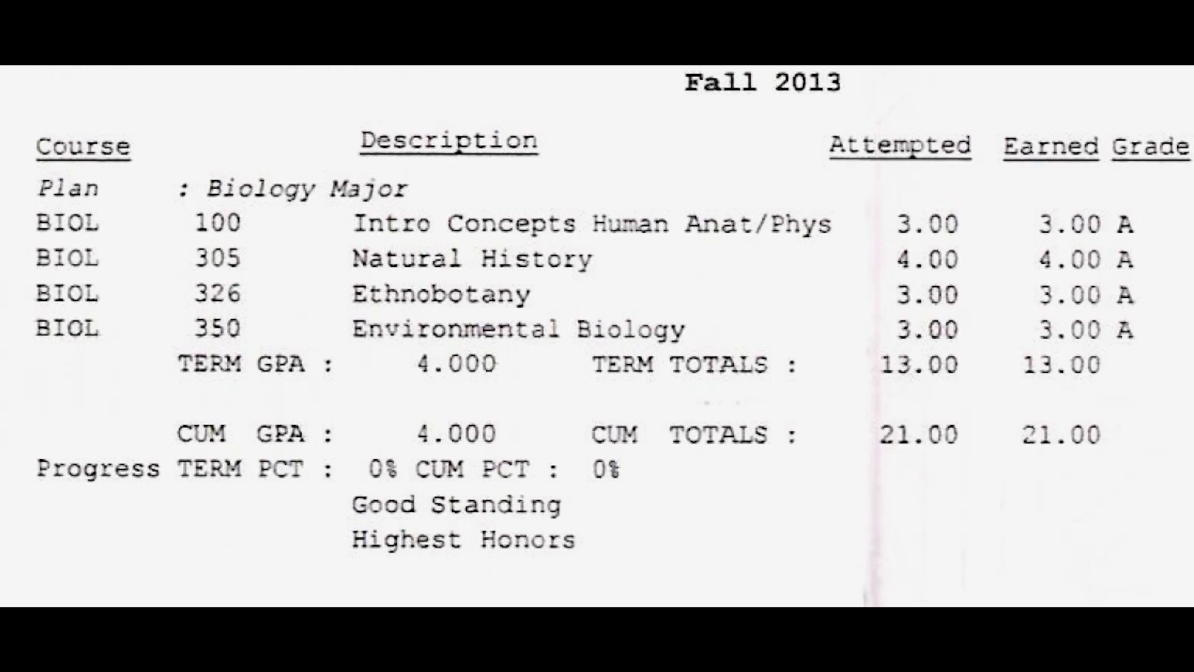
scroll("down", 3)
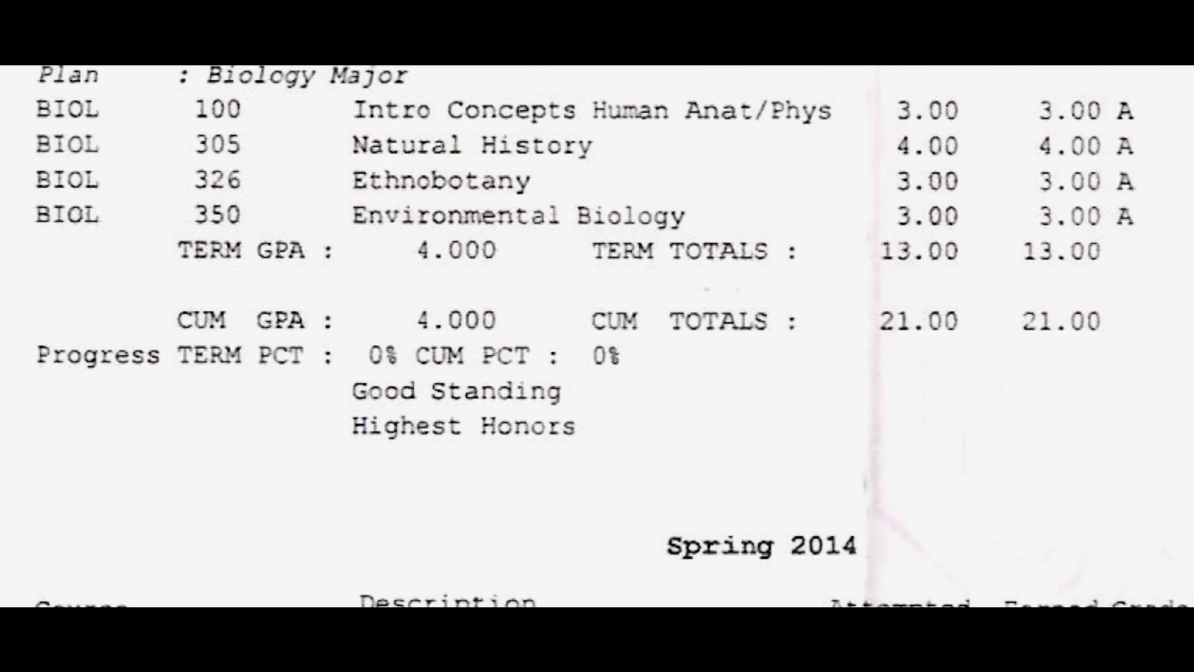
scroll("down", 3)
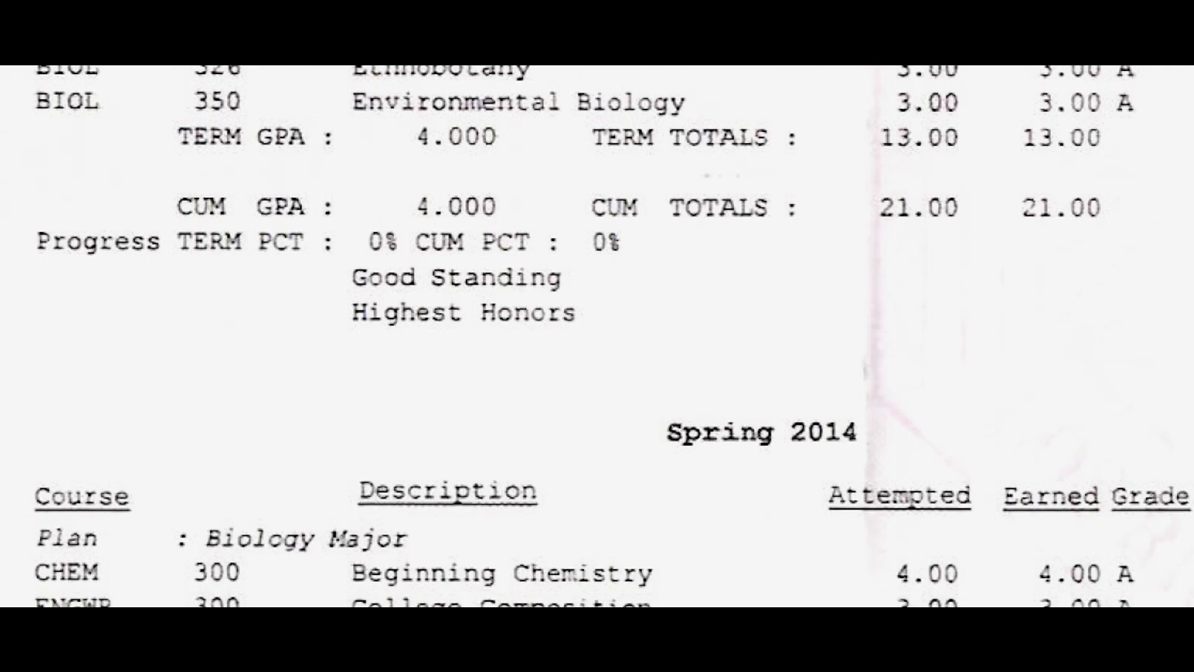